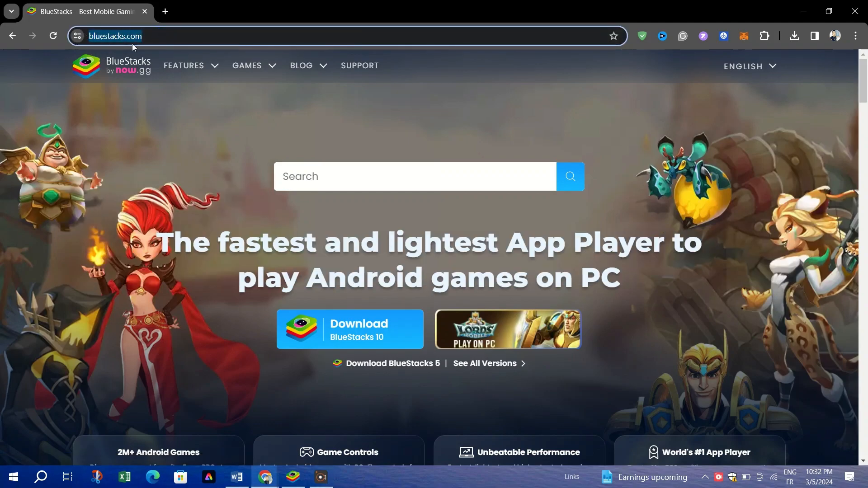
Step: Go to the Lords Mobile: Kingdom Wars page from the BlueStacks homepage banner
left_click(183, 65)
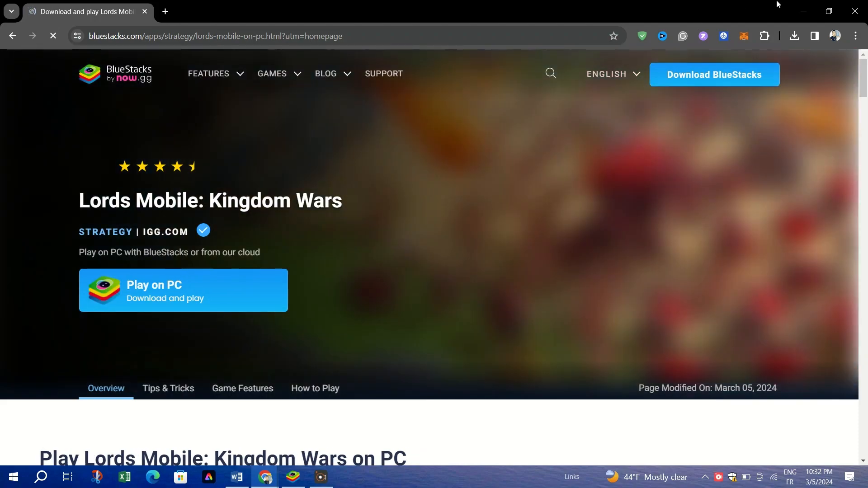
Step: Launch Lords Mobile's Play on PC option so the BlueStacks window appears
left_click(795, 36)
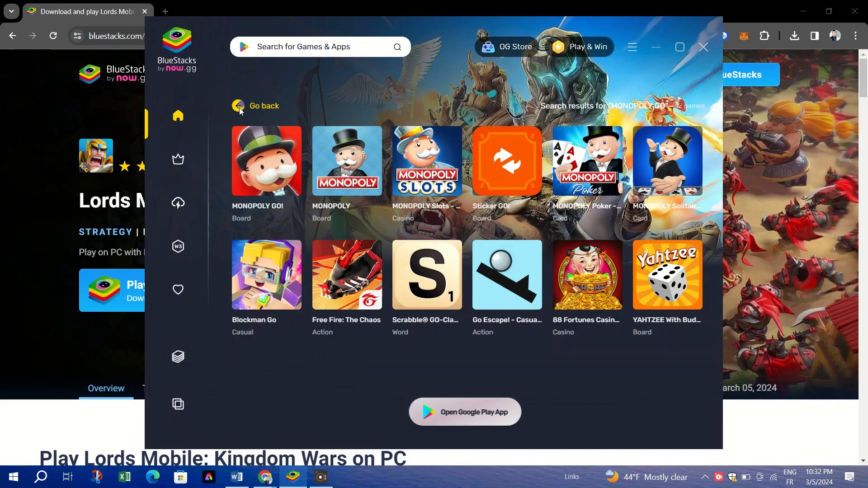
Step: Return to the BlueStacks home screen, maximize the window, and focus the game search box
left_click(257, 106)
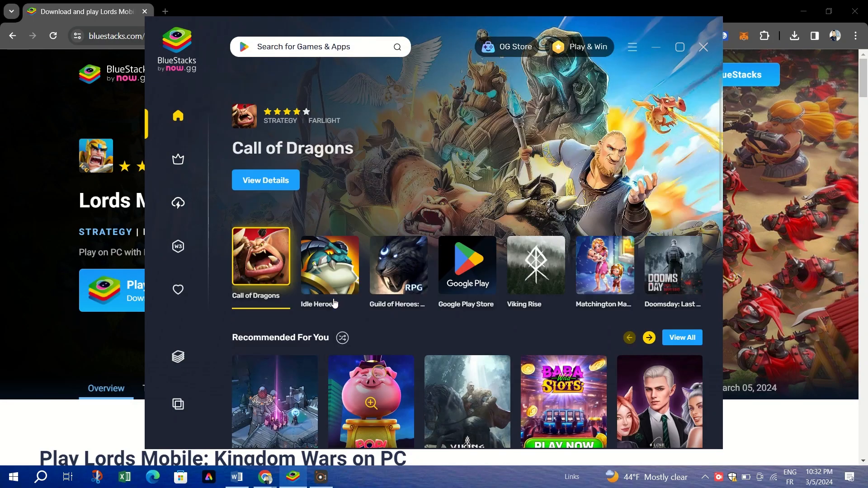
left_click(680, 47)
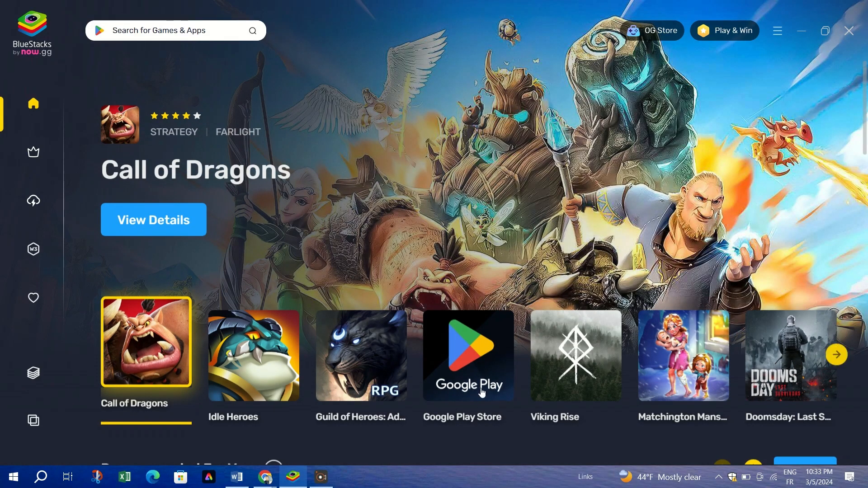
left_click(468, 355)
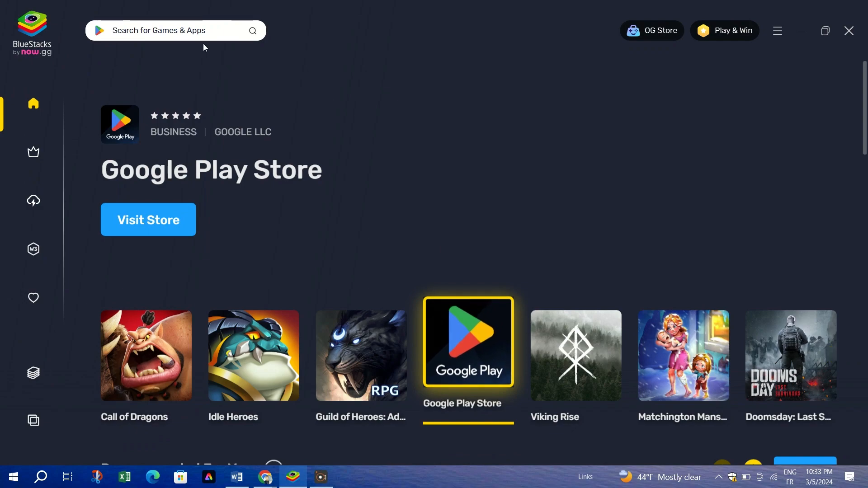
left_click(166, 31)
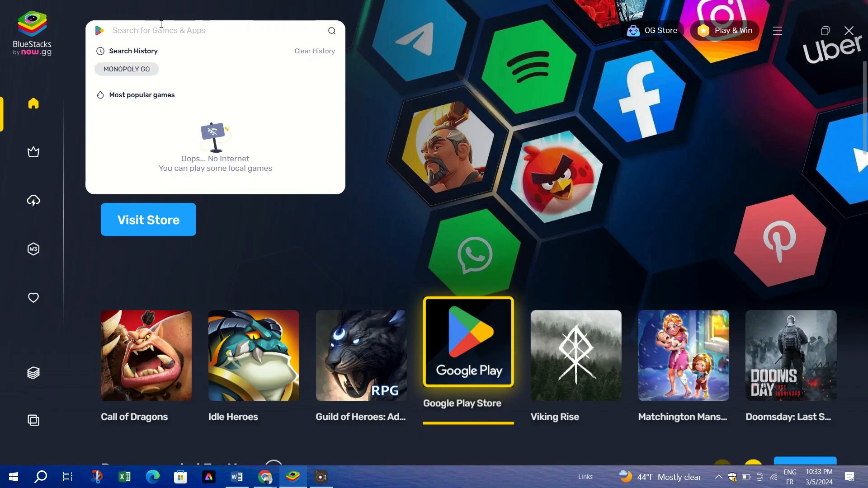
Step: Search BlueStacks for 'MONOPOLY GO' to list the matching games
type("MONOPO")
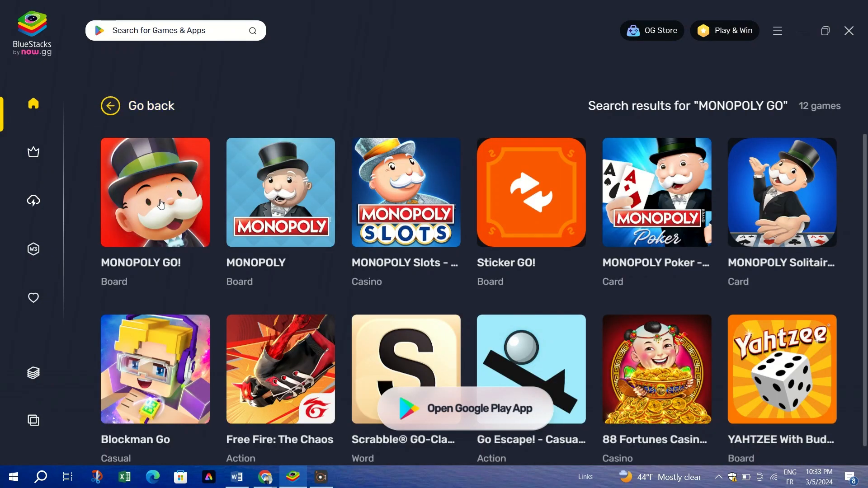
Step: Start MONOPOLY GO! via 'Install on App Player', launching the BlueStacks App Player
left_click(155, 192)
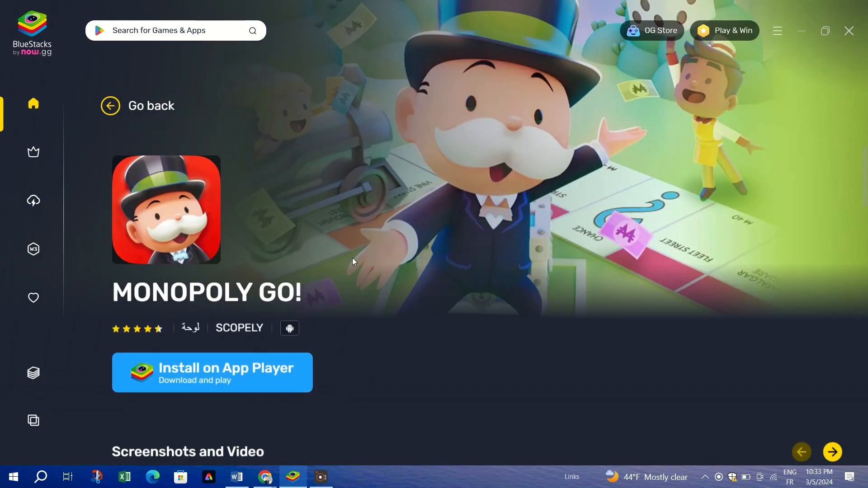
left_click(352, 258)
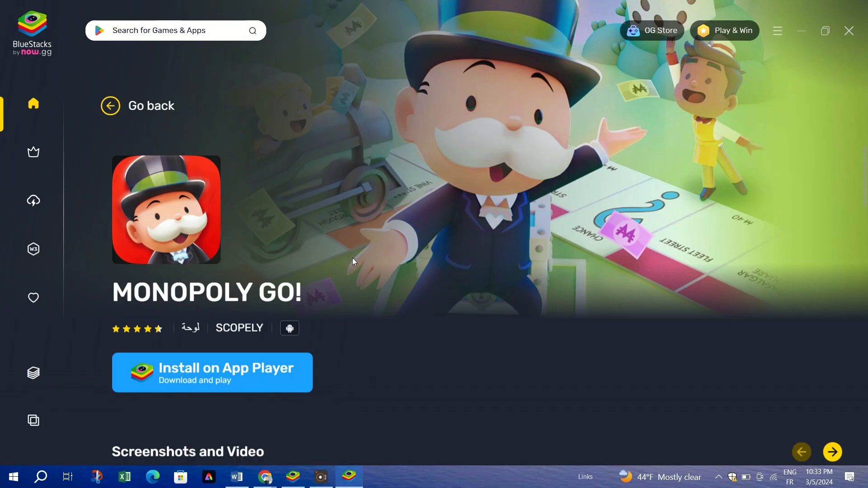
left_click(212, 372)
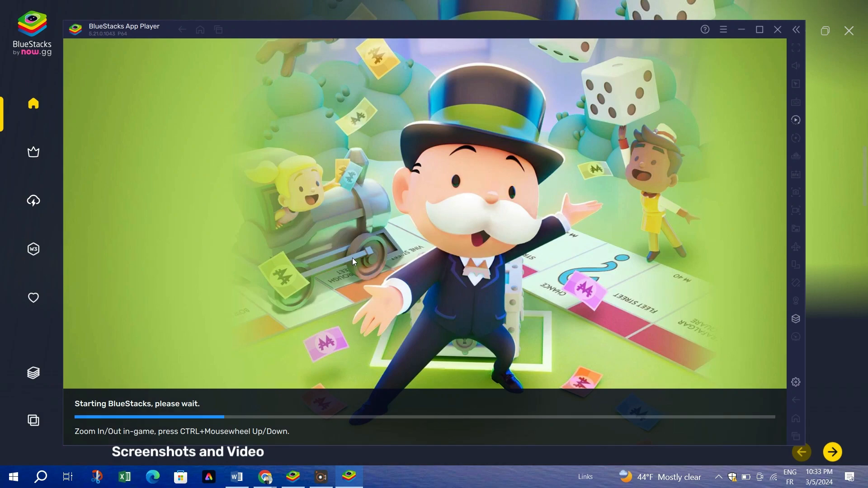